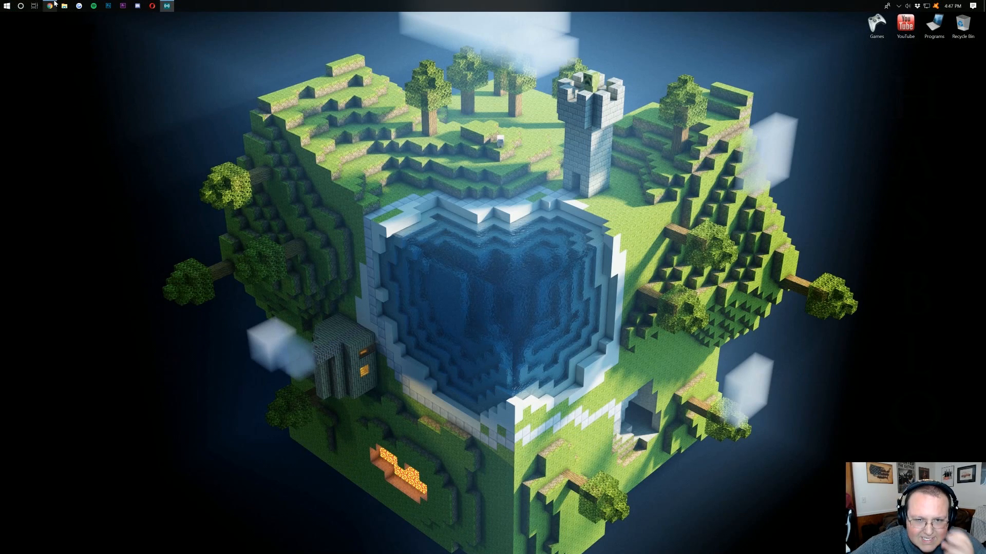
Step: Review the 15 Resource Packs article, then switch to Planet Minecraft's 1.13 texture pack tab
click(49, 5)
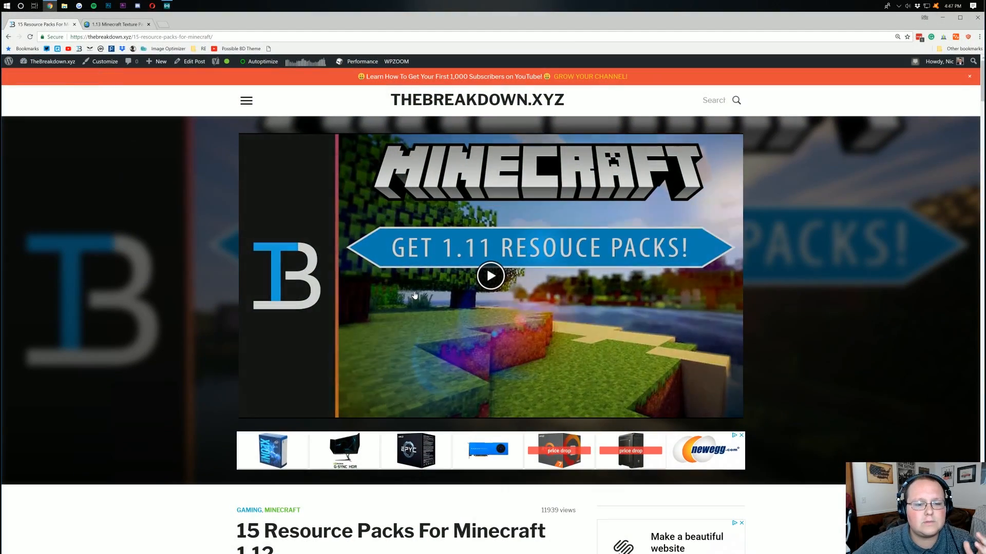
mouse_move(219, 213)
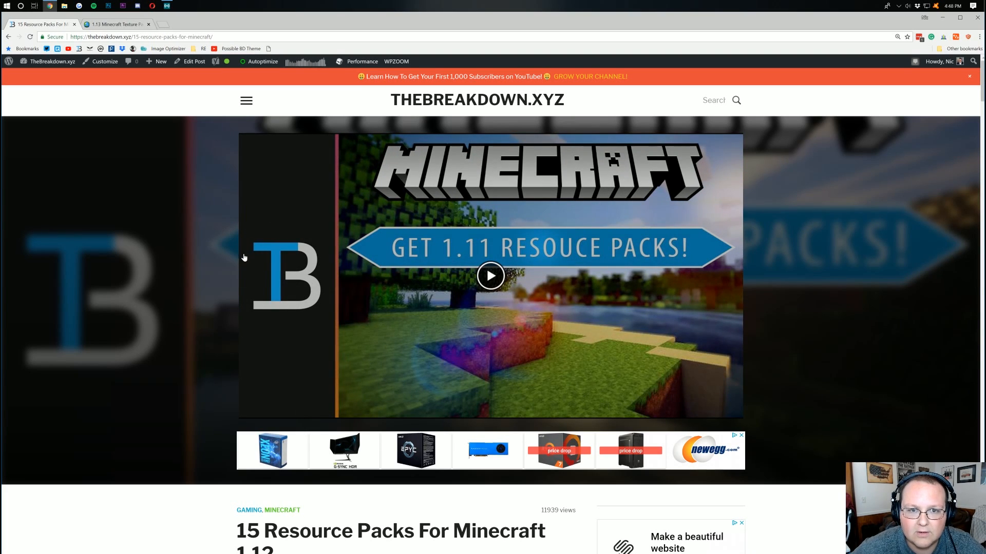
scroll(down, 3)
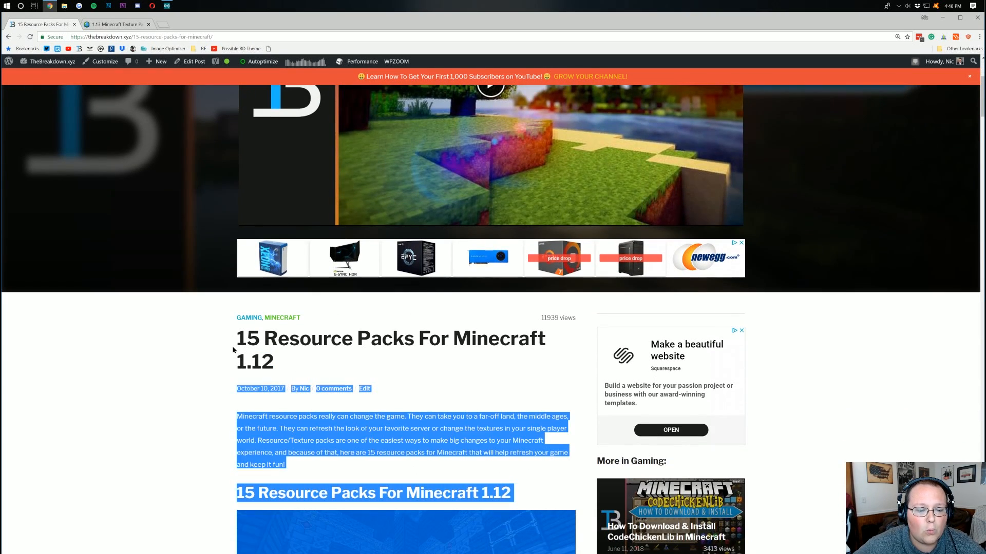
click(461, 418)
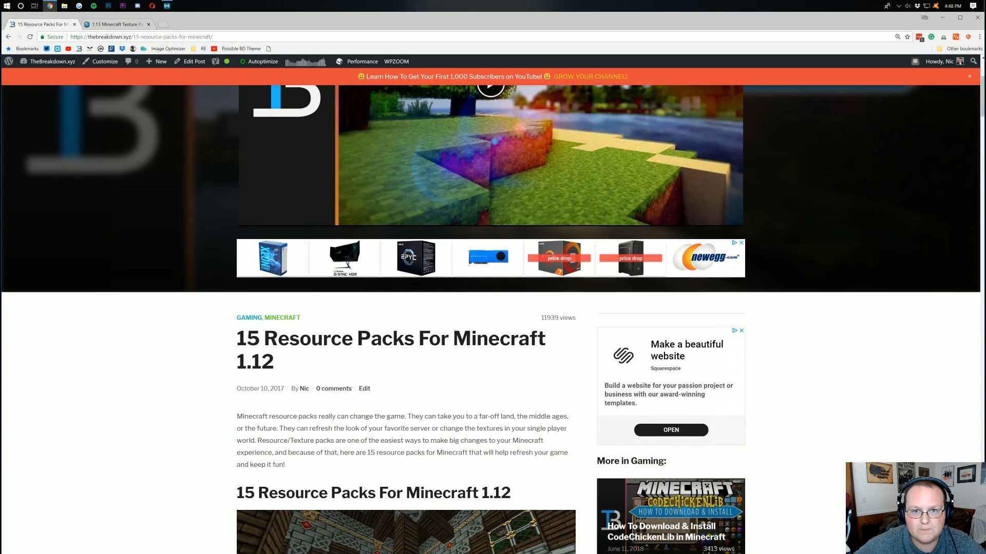
scroll(up, 3)
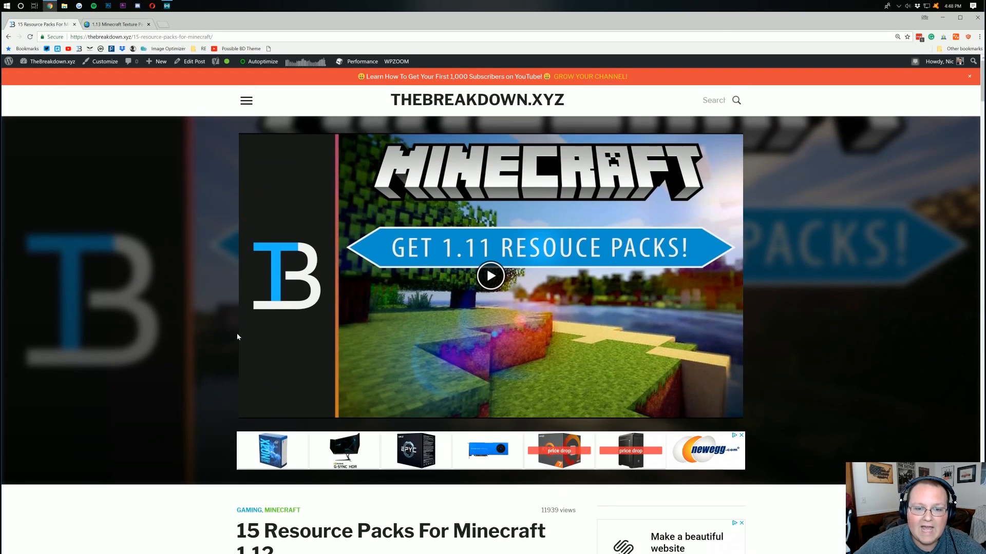
mouse_move(139, 214)
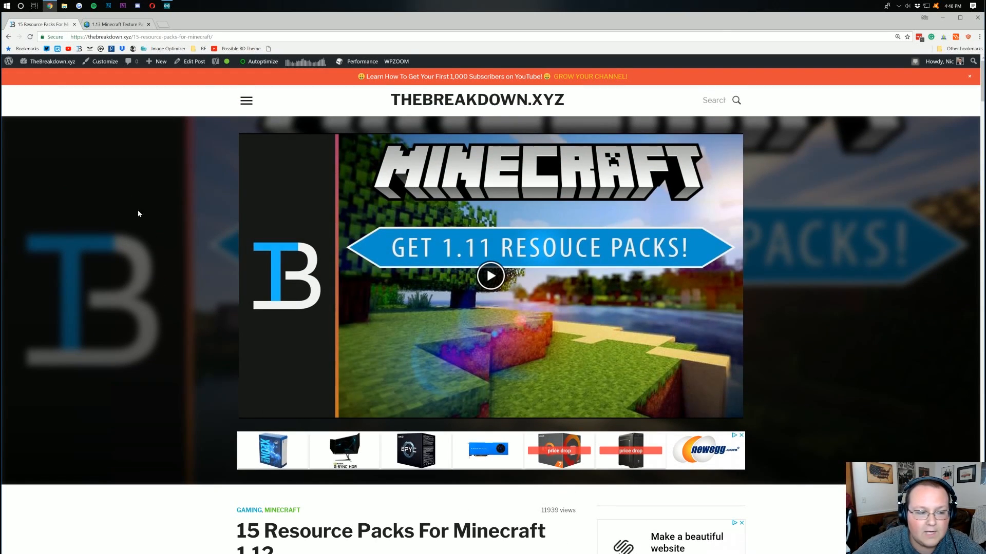
click(118, 23)
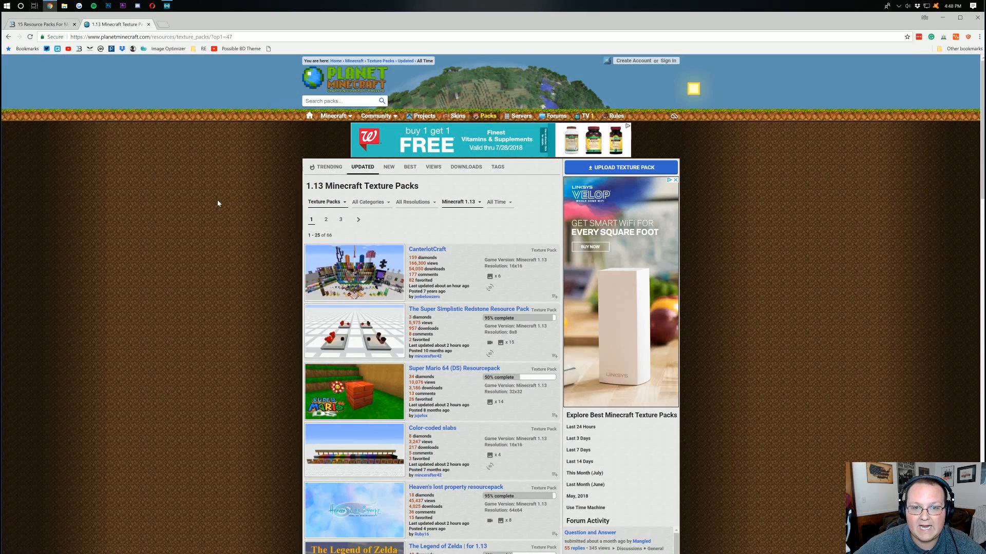
click(41, 24)
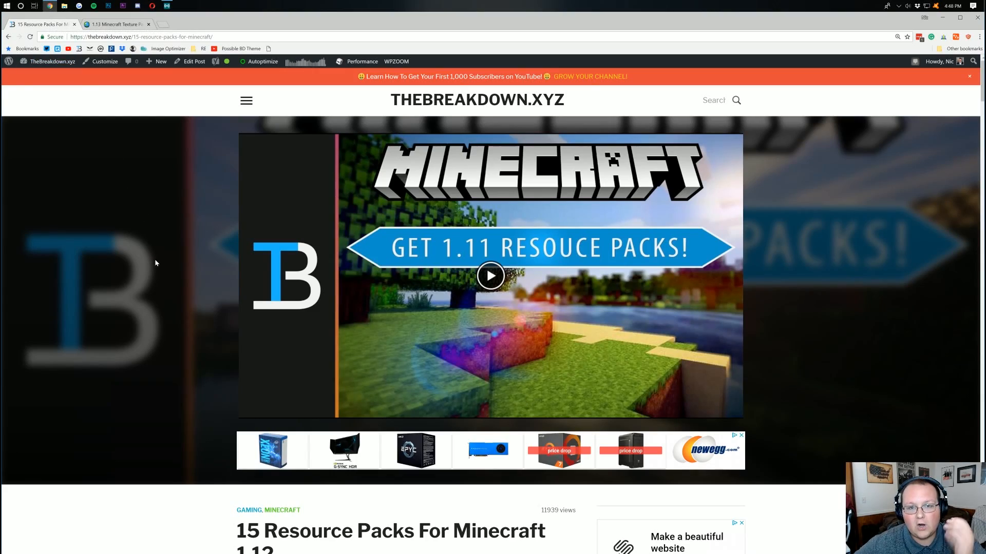
scroll(down, 3)
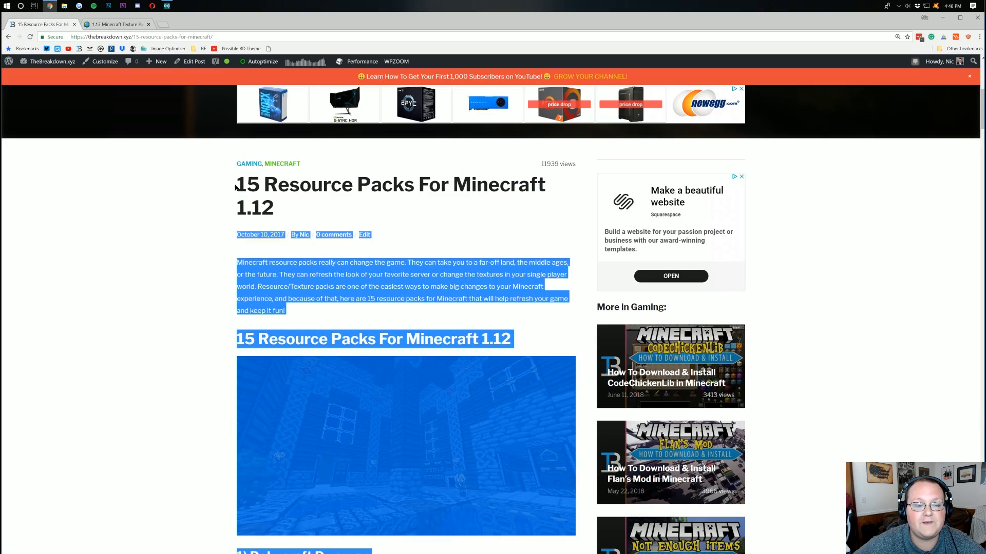
click(283, 208)
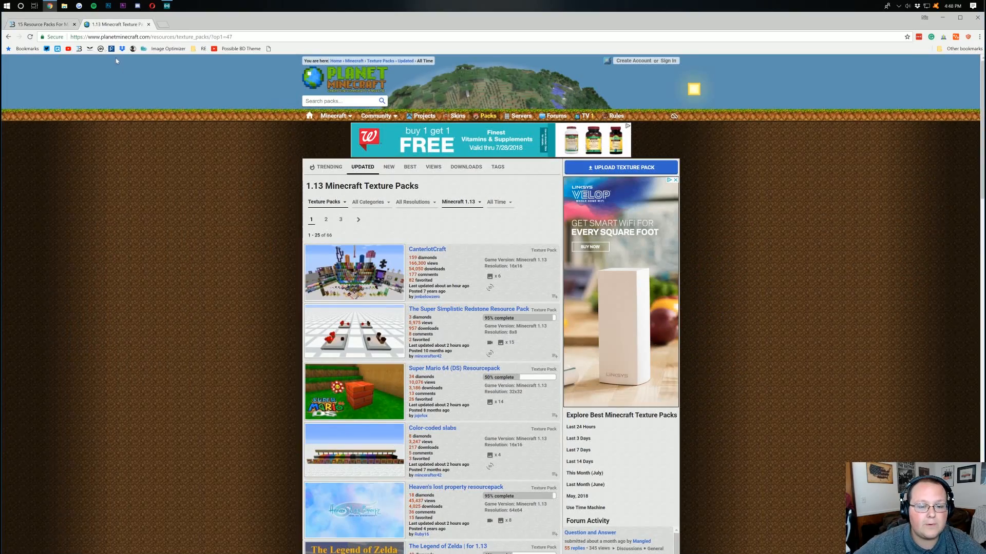
Step: Open 'Bic Resource Pack [1.13]' from the listing and start its zip download
scroll(down, 3)
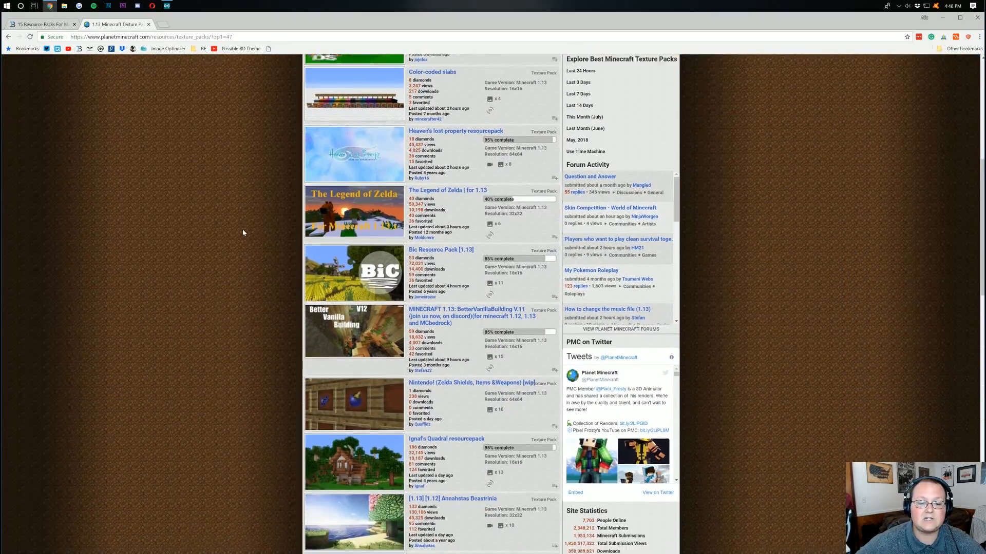
scroll(down, 3)
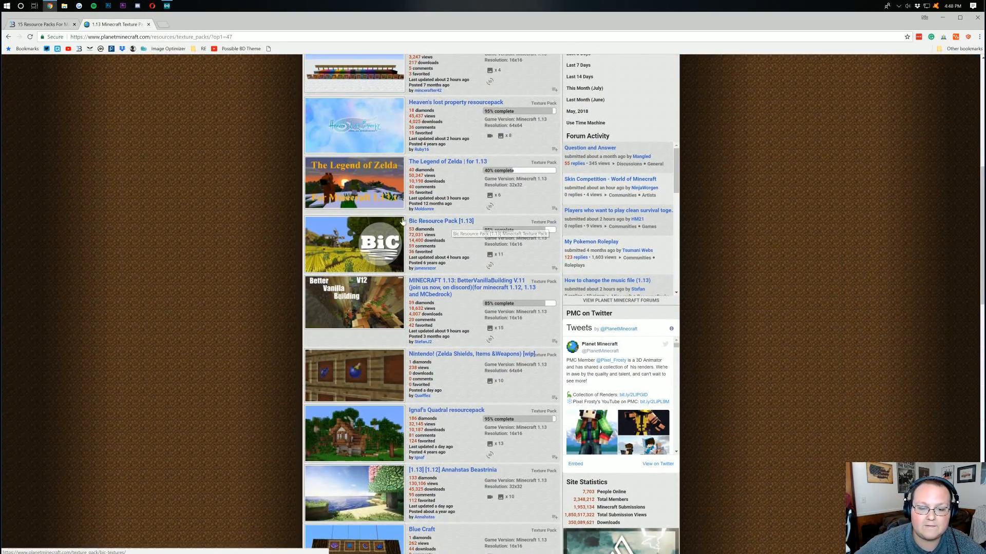
click(441, 220)
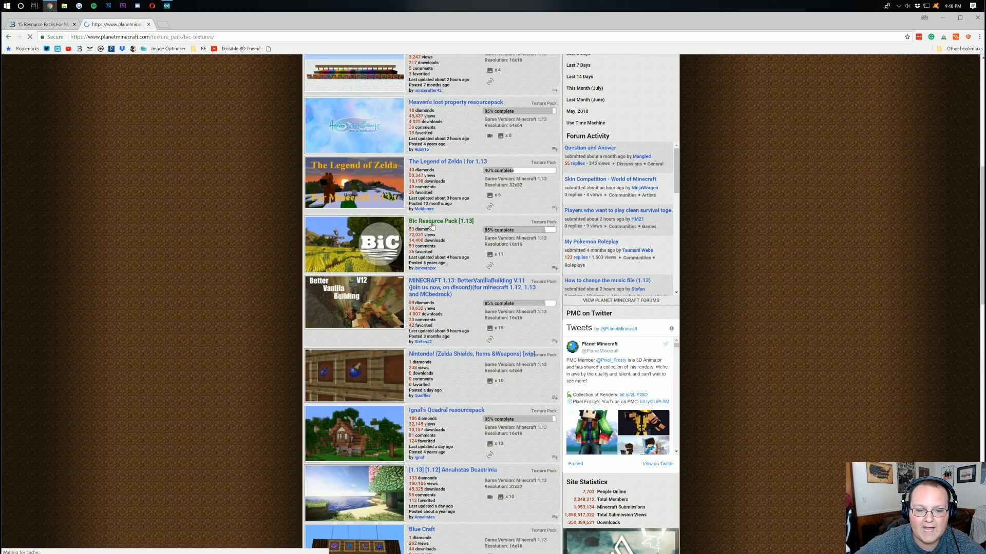
click(440, 221)
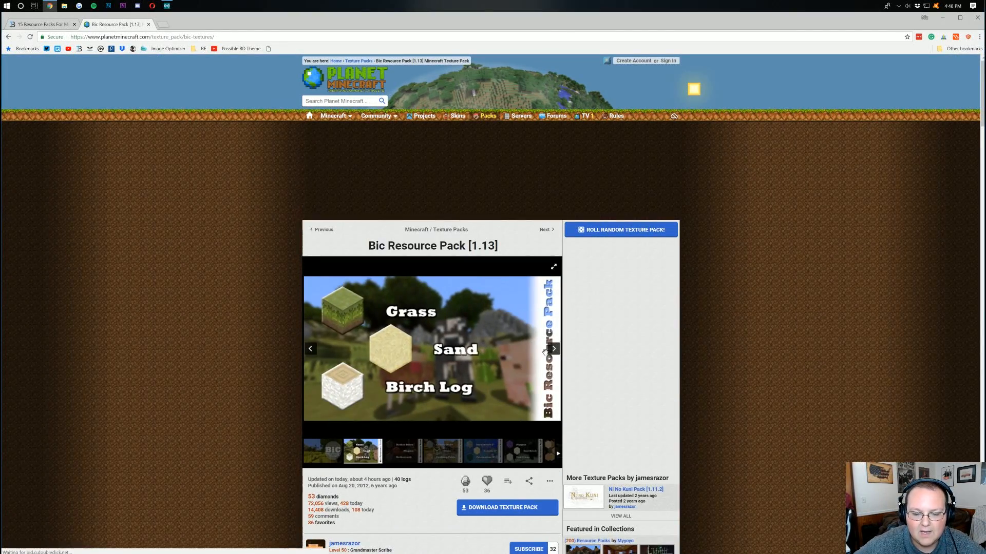
click(553, 349)
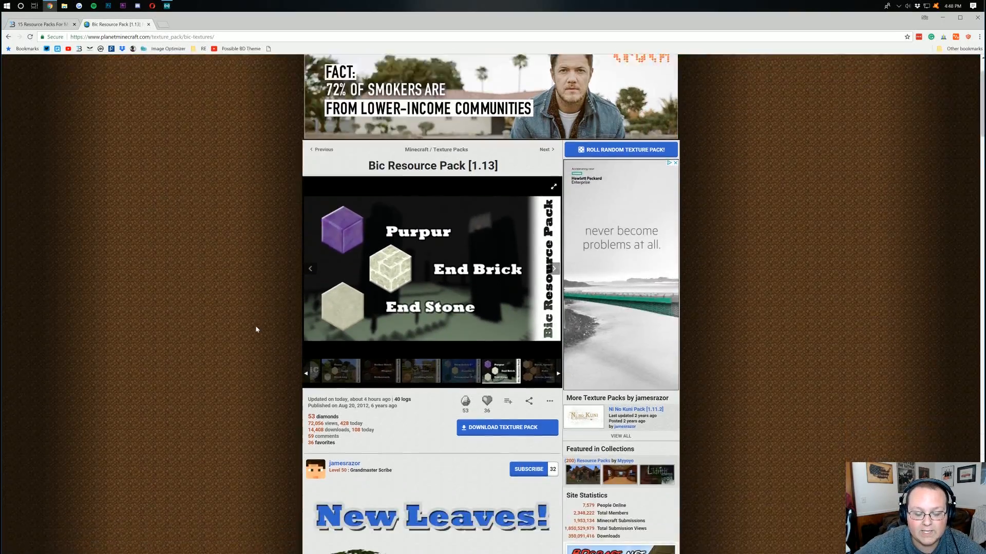
scroll(down, 3)
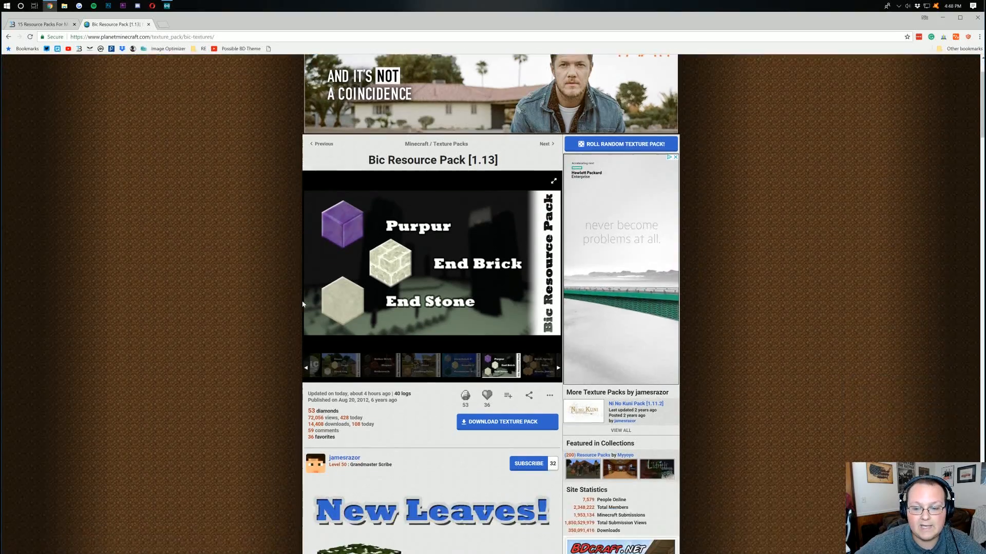
click(507, 422)
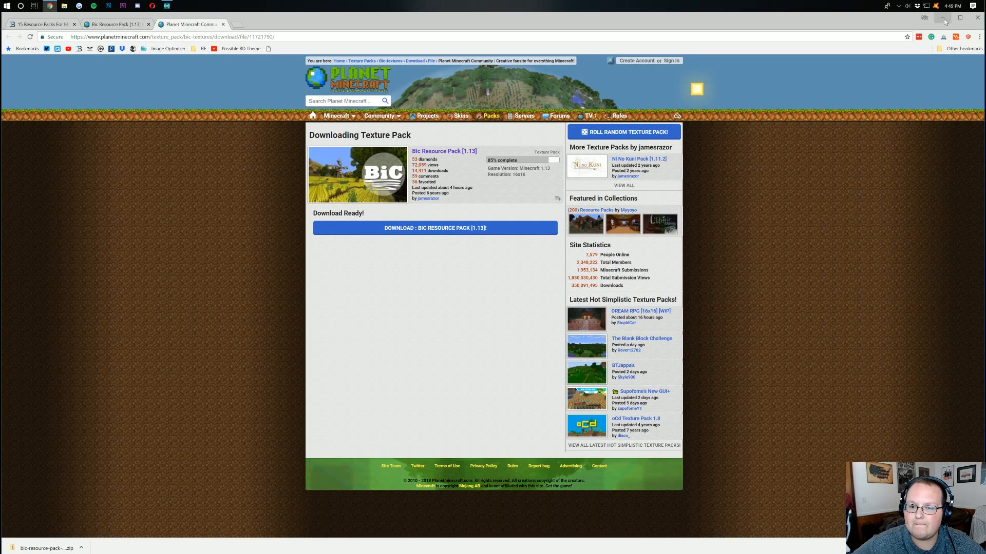
Step: Minimize Chrome and open the Games shortcuts folder
click(943, 17)
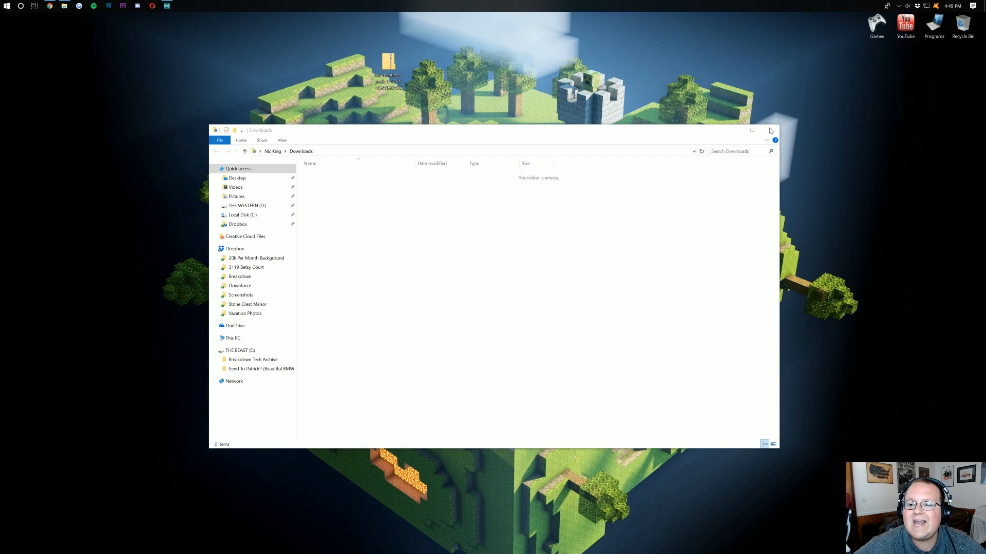
click(769, 130)
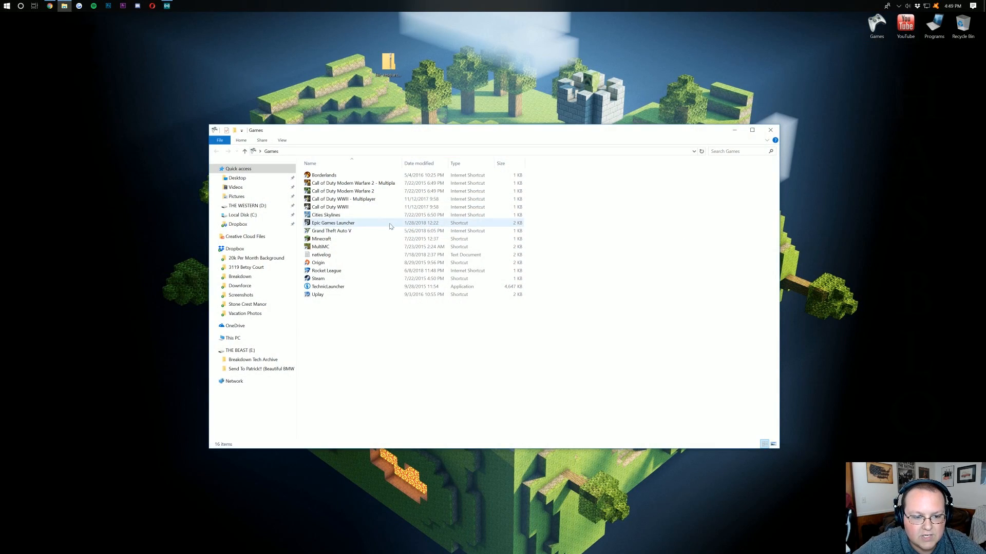
Step: Open Minecraft Launcher and play the 1.13 latest release
double_click(320, 239)
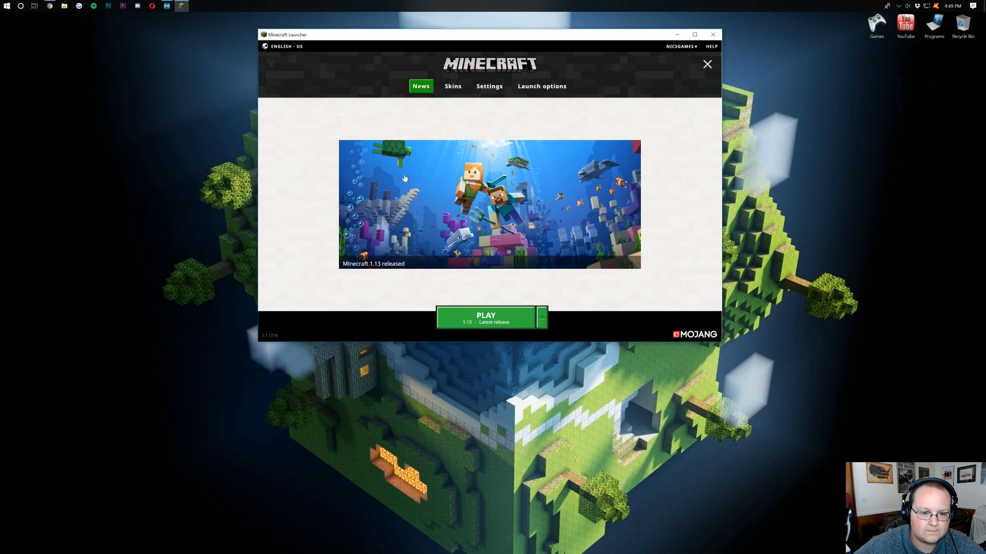
click(485, 315)
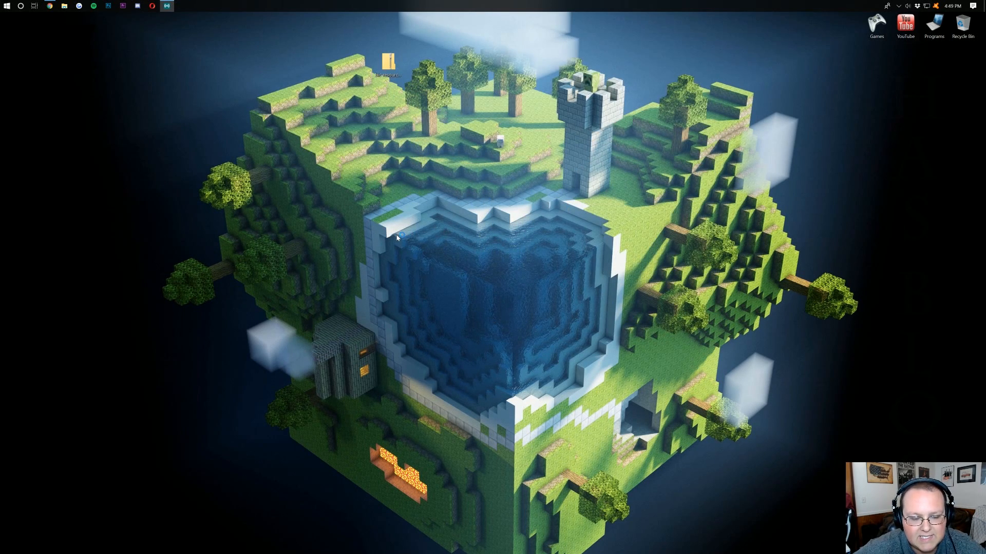
click(180, 7)
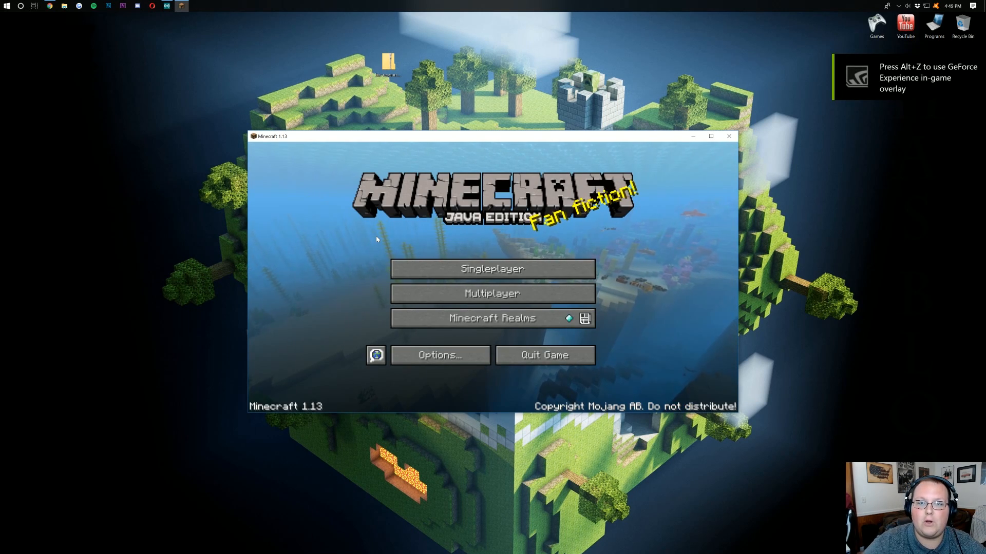
Step: Go through Options to the Resource Packs screen
click(440, 355)
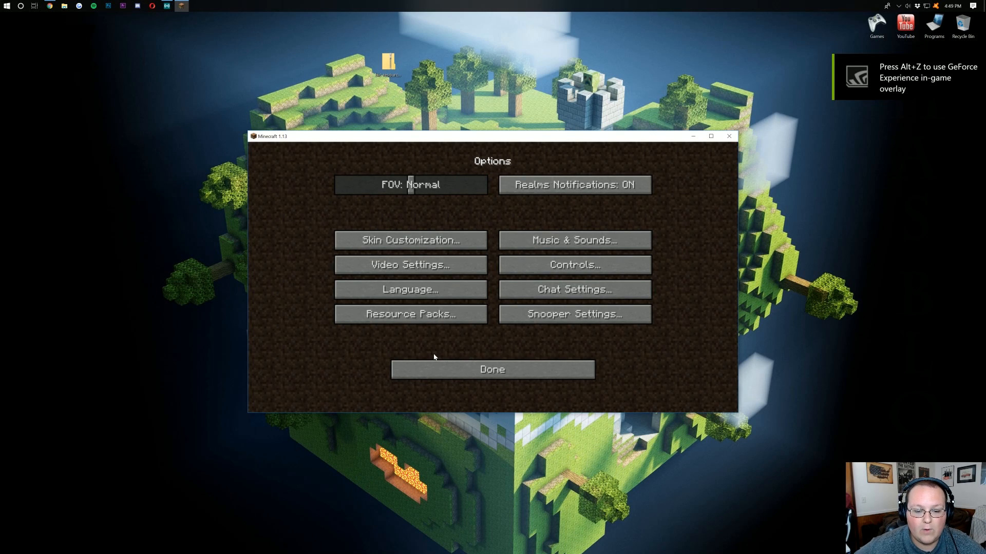
click(493, 369)
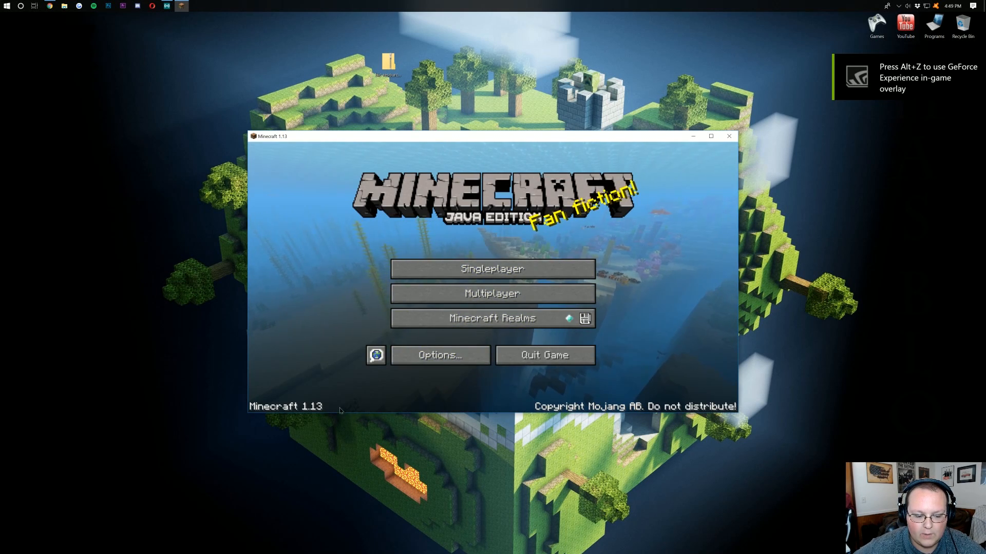
click(440, 355)
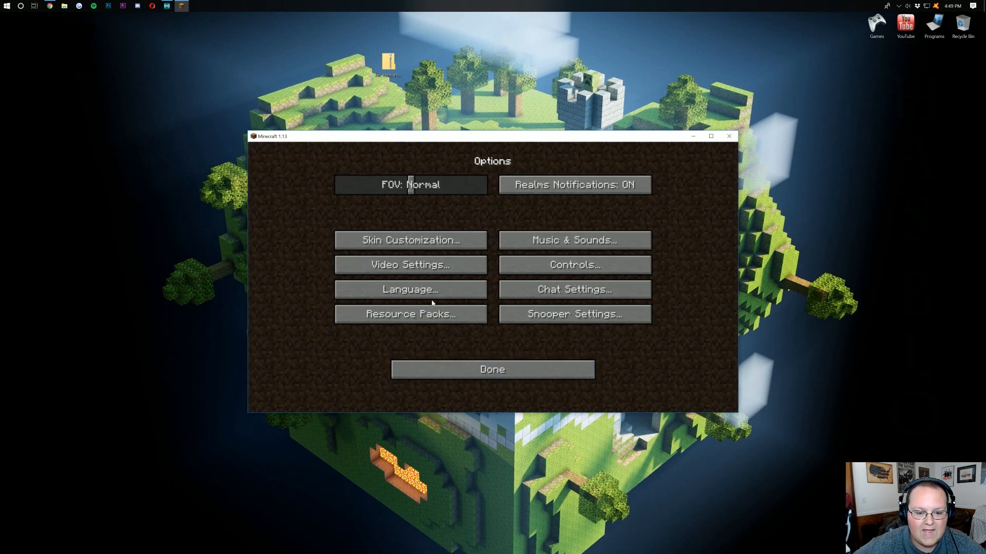
click(411, 314)
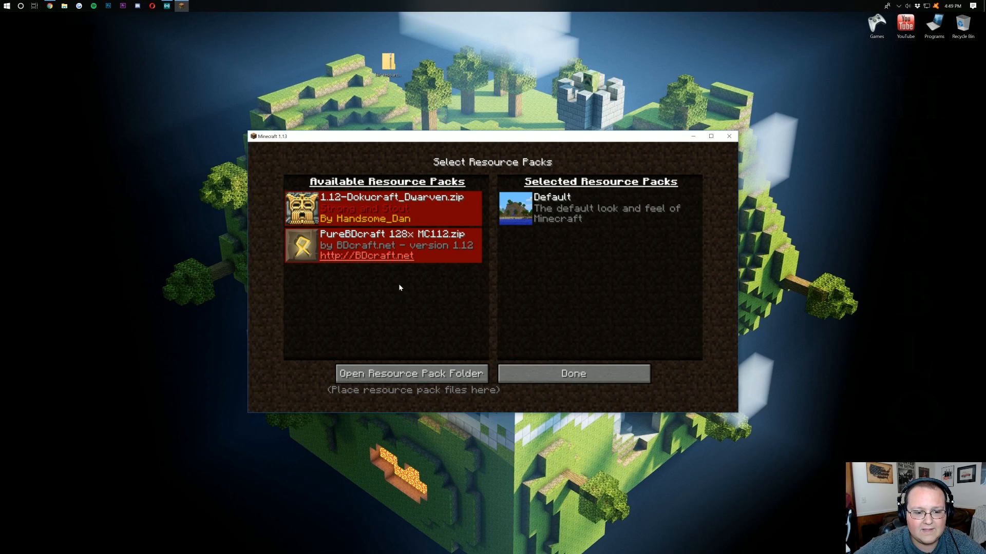
mouse_move(397, 309)
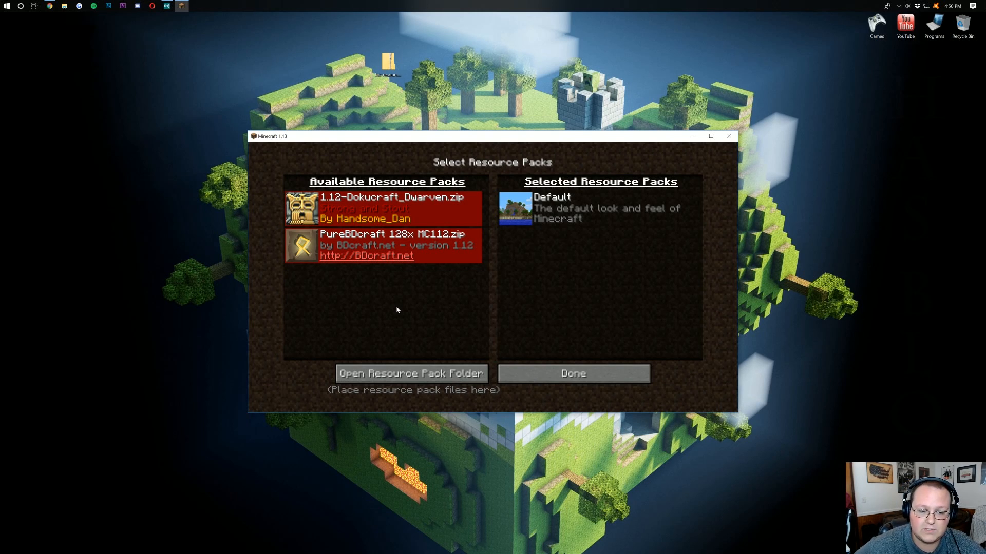
mouse_move(400, 390)
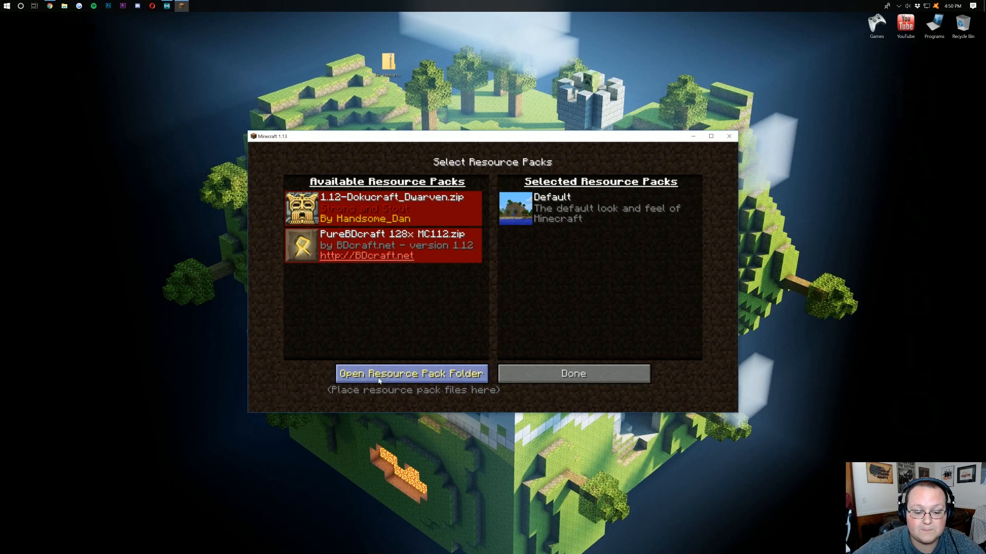
Step: Open the resourcepacks folder, add the Bic zip, and return to Minecraft
click(413, 373)
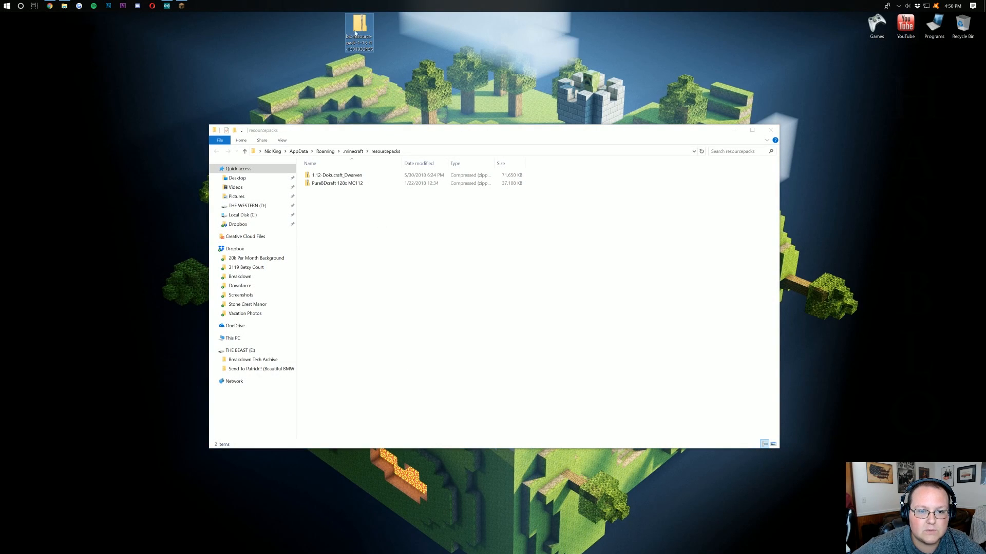
mouse_move(351, 38)
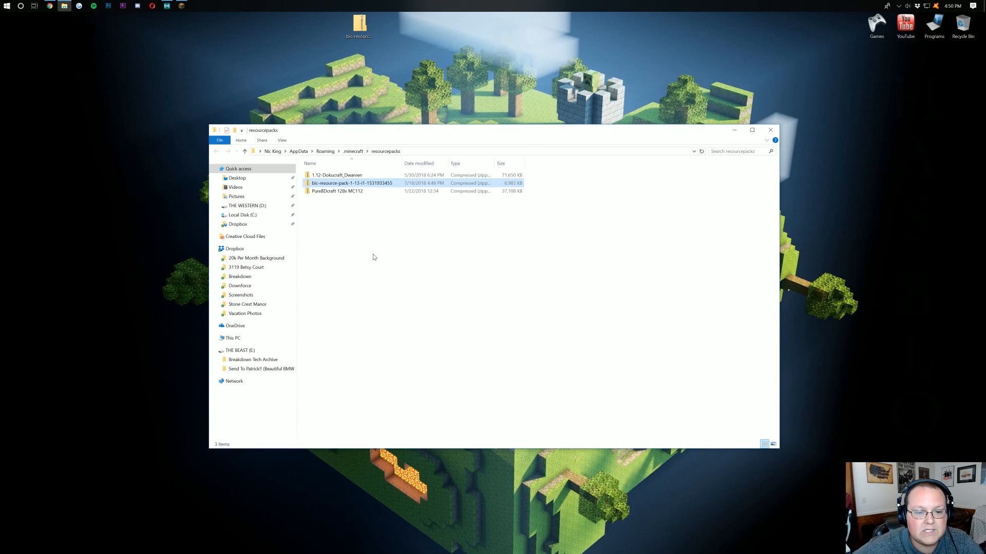
click(352, 183)
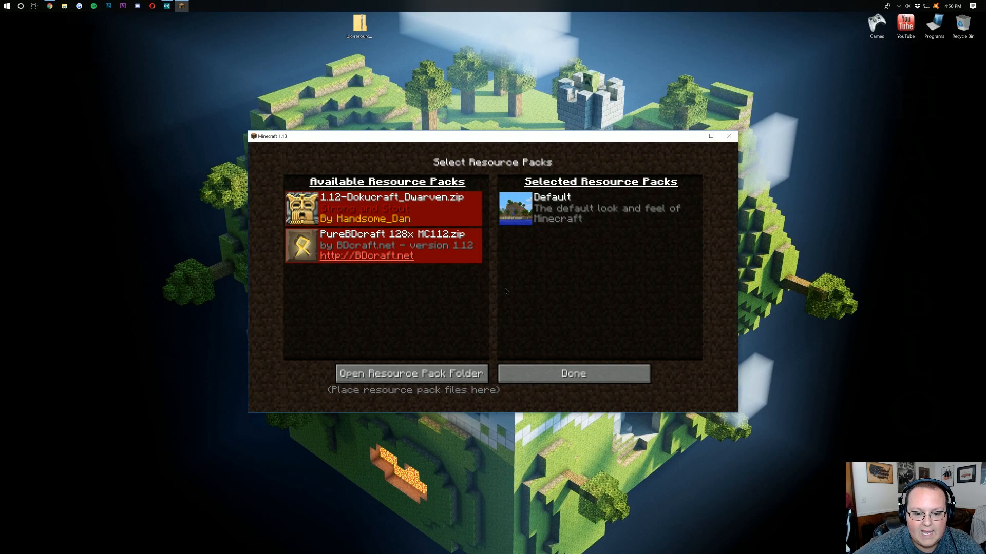
Step: Refresh Resource Packs, select the Bic pack above Default, and apply it
click(573, 373)
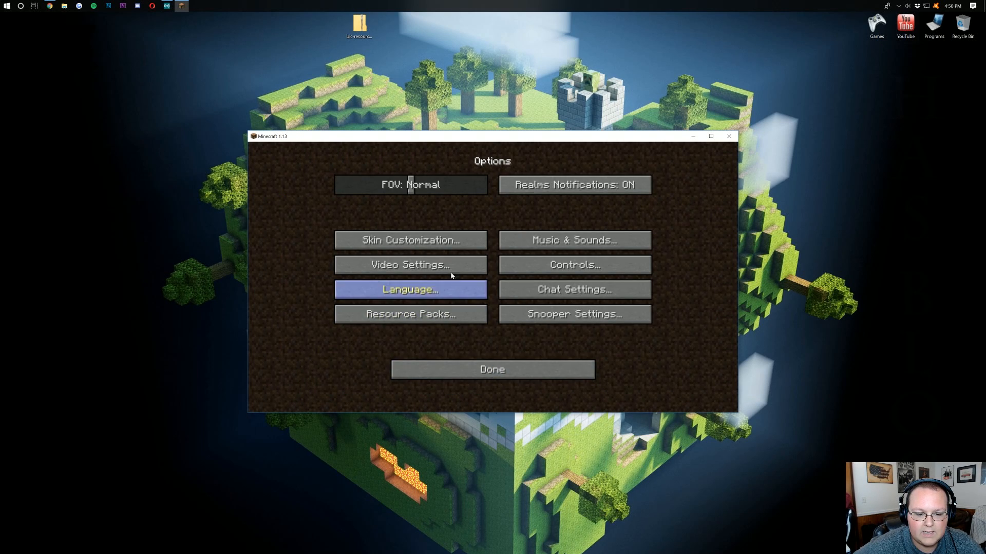
click(411, 314)
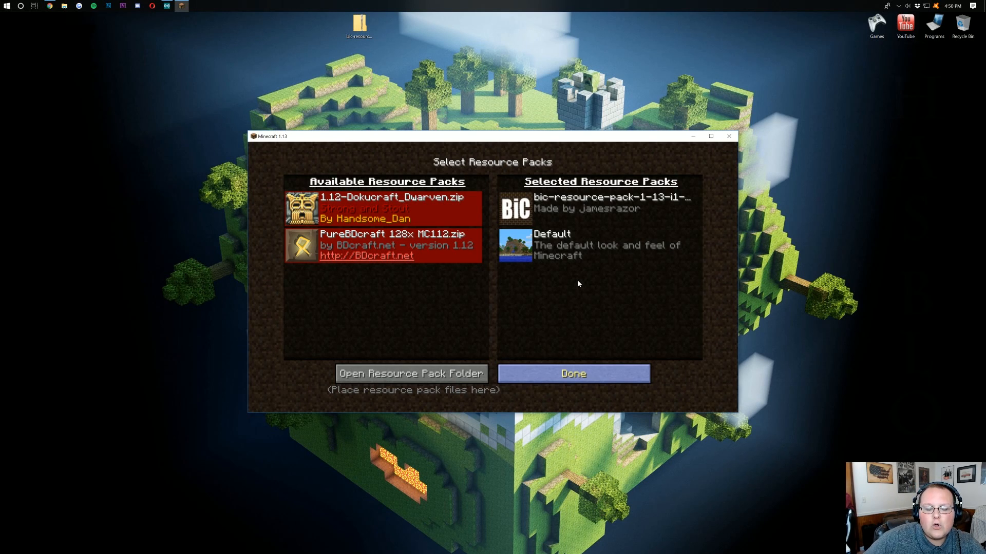
click(575, 373)
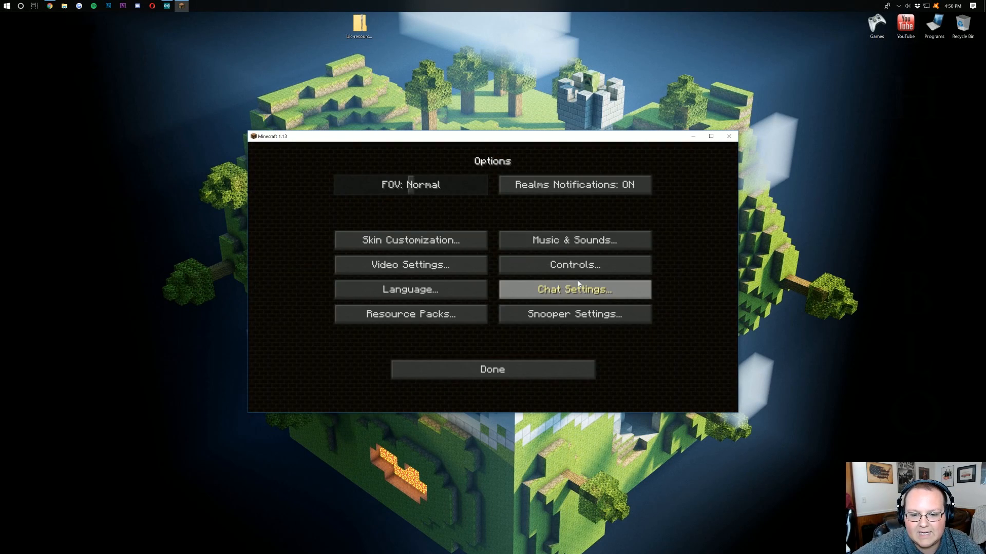
mouse_move(535, 394)
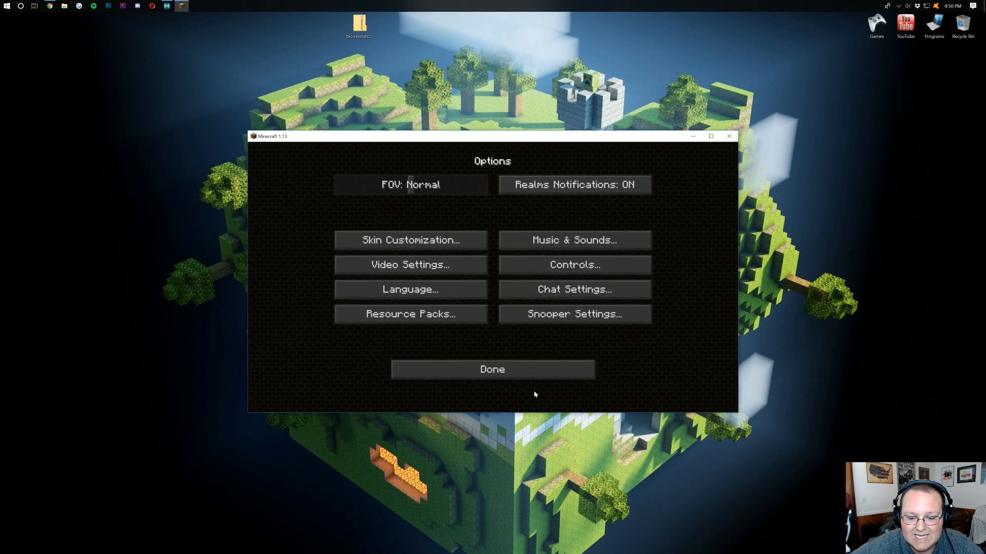
click(492, 369)
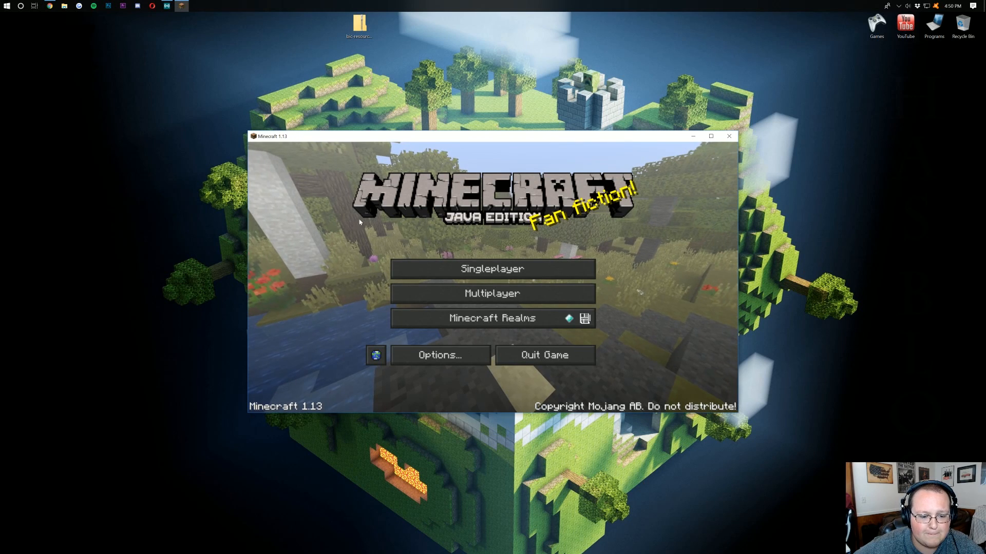
mouse_move(655, 284)
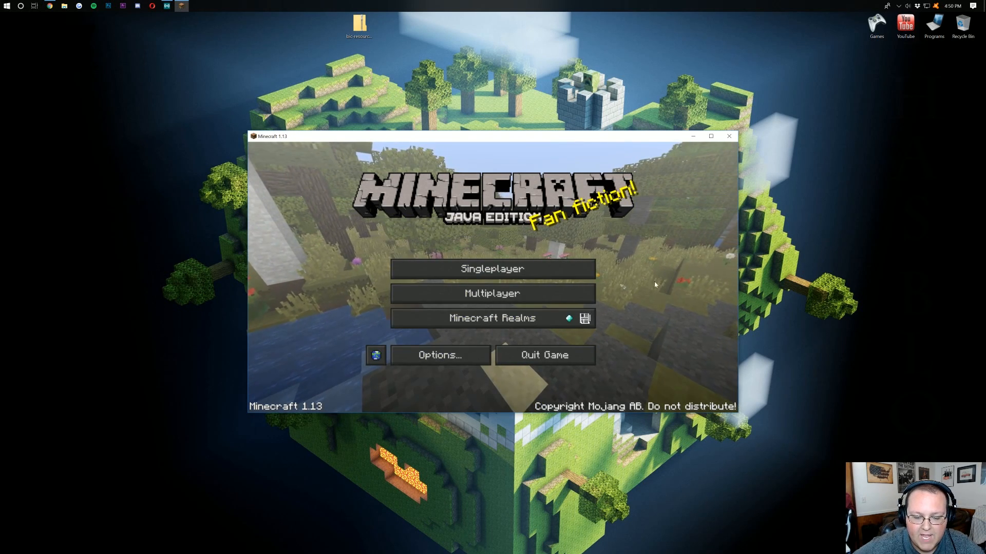
Step: Open Singleplayer and load '1.13 World One'
click(493, 269)
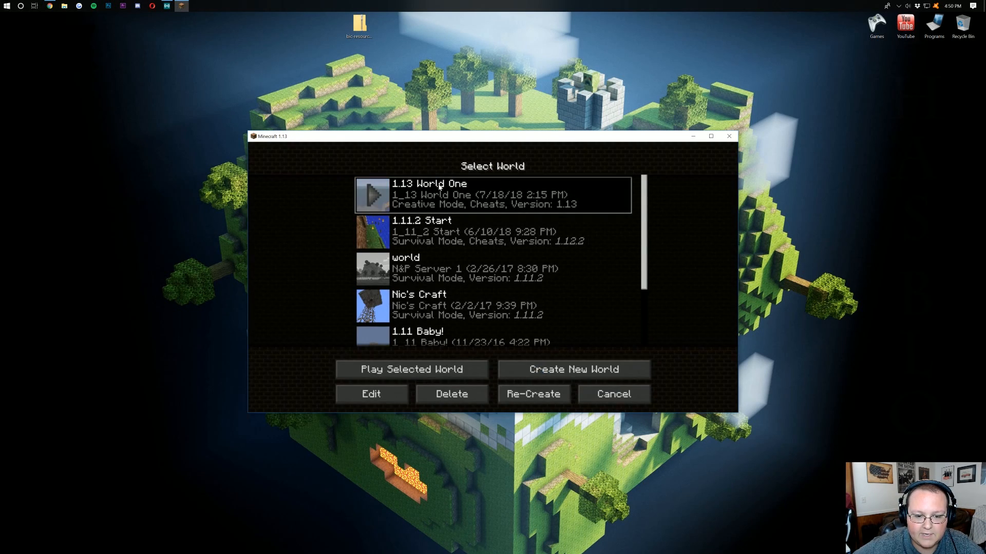
click(412, 369)
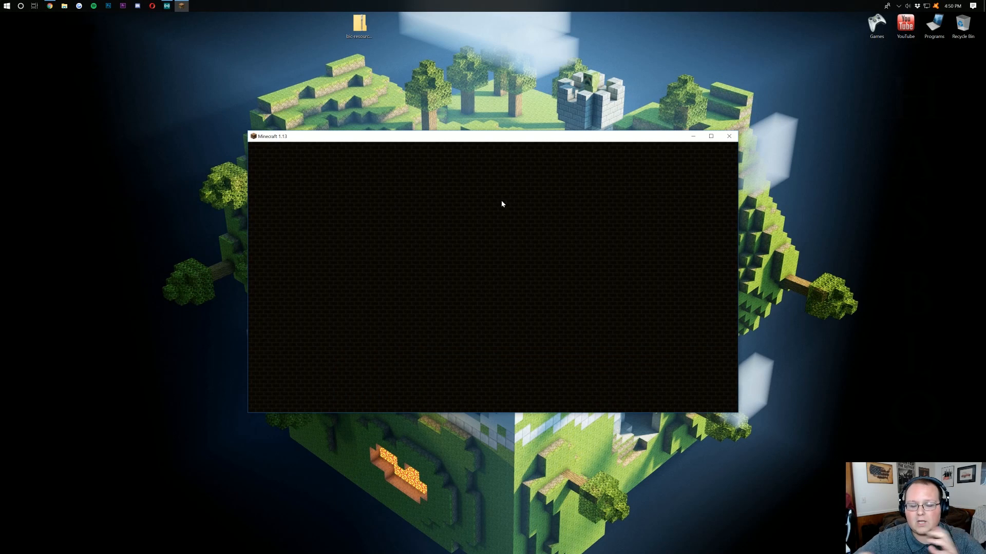